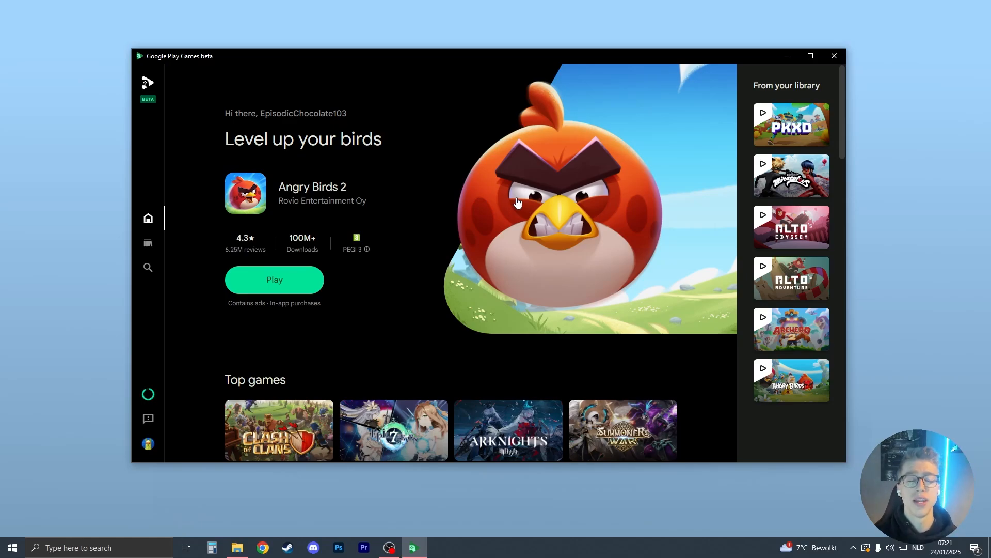
mouse_move(563, 122)
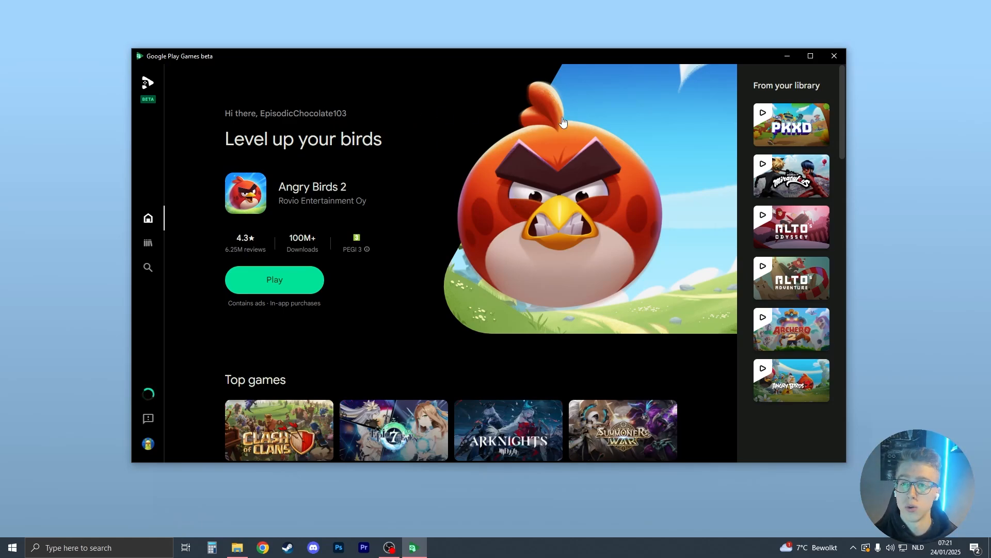
mouse_move(146, 51)
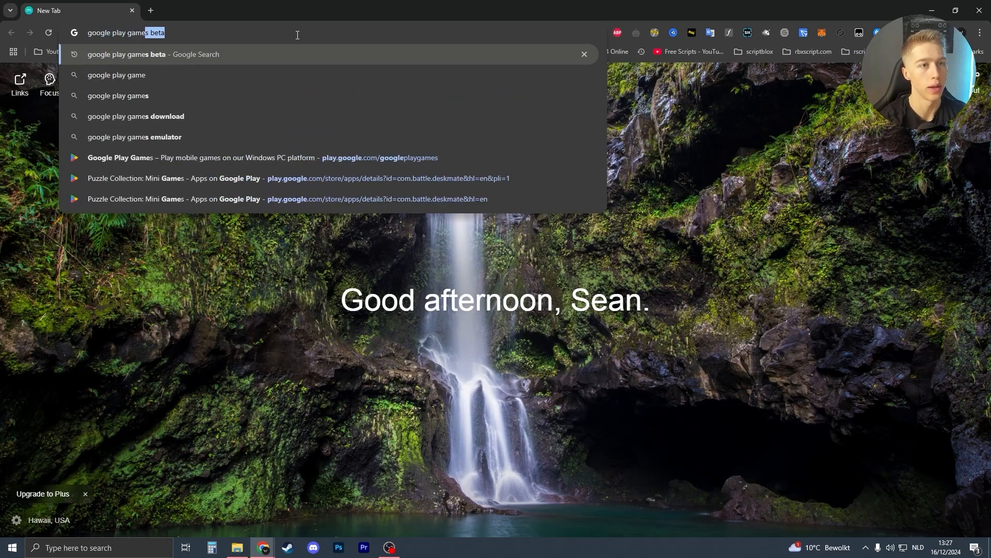
- Search 'google play games beta', download the beta installer from play.google.com and show it in Downloads
key("Enter")
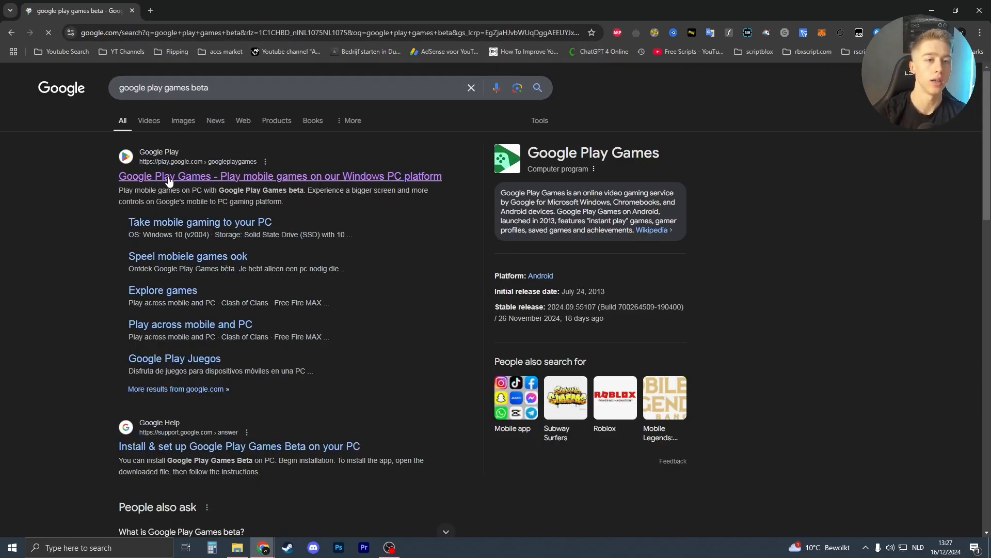
left_click(280, 175)
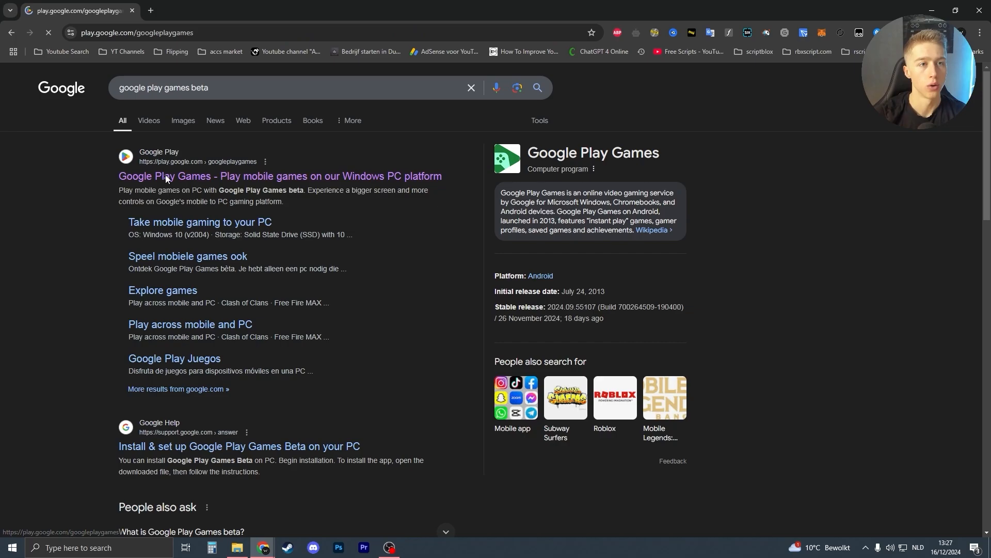
left_click(280, 176)
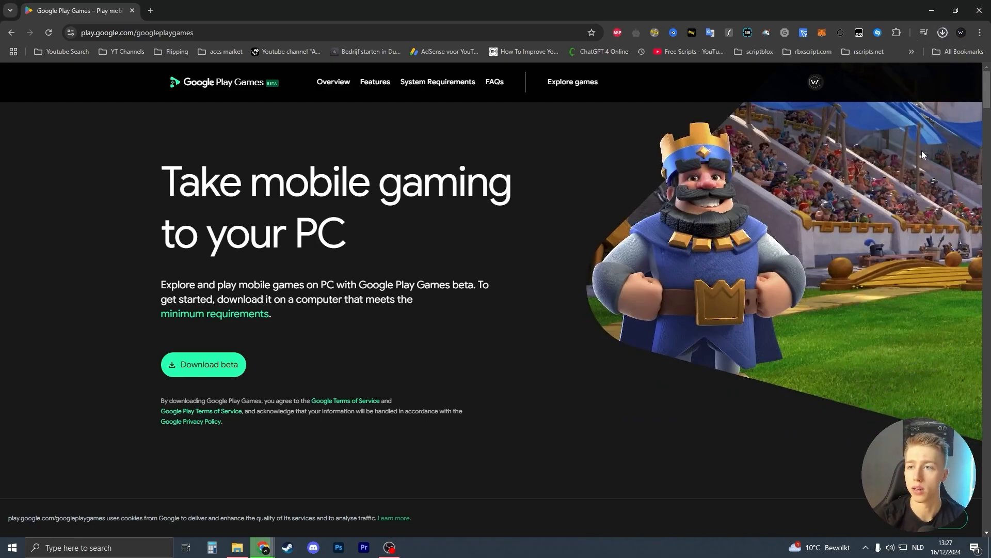
left_click(942, 32)
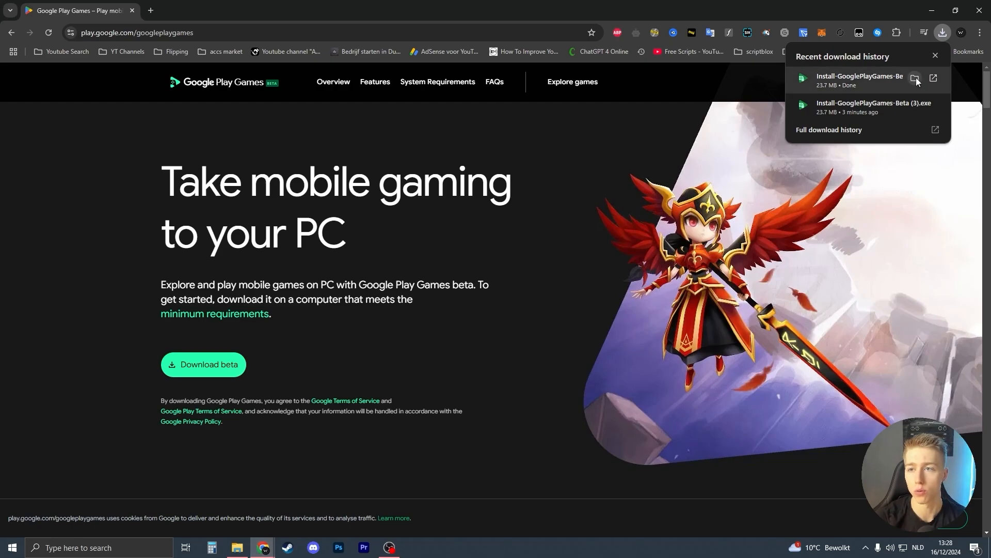
left_click(916, 79)
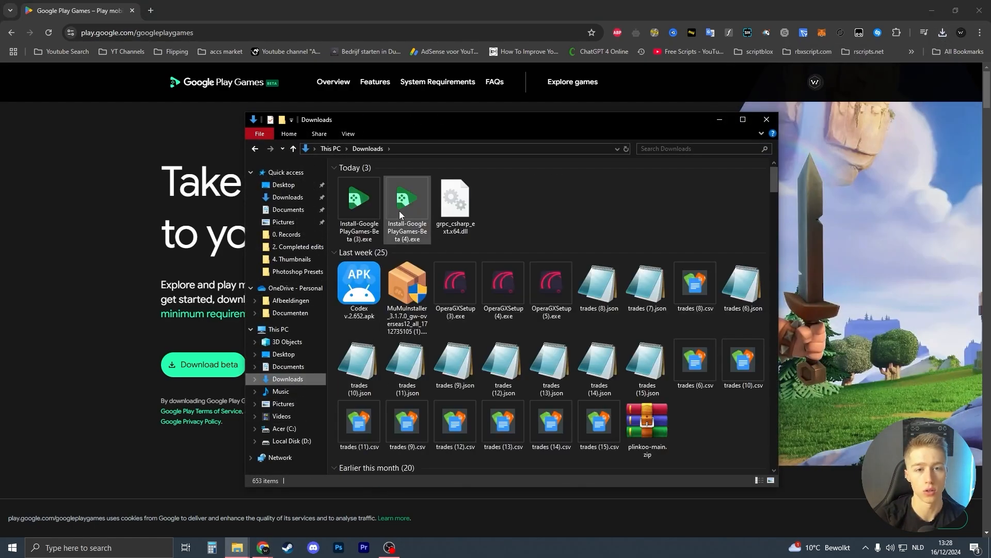
- Run the Install-GooglePlayGames-Beta .exe from the Downloads folder
left_click(358, 201)
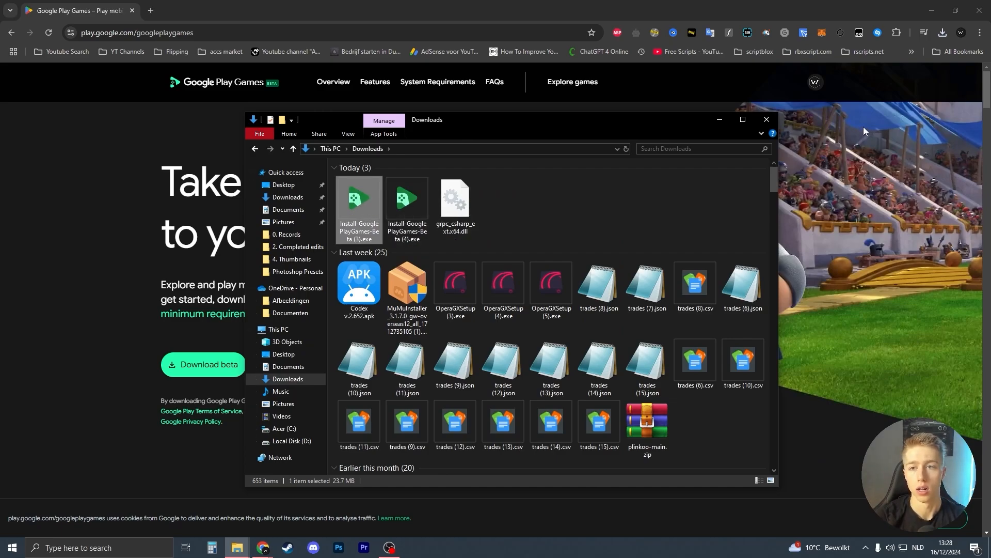
left_click(941, 32)
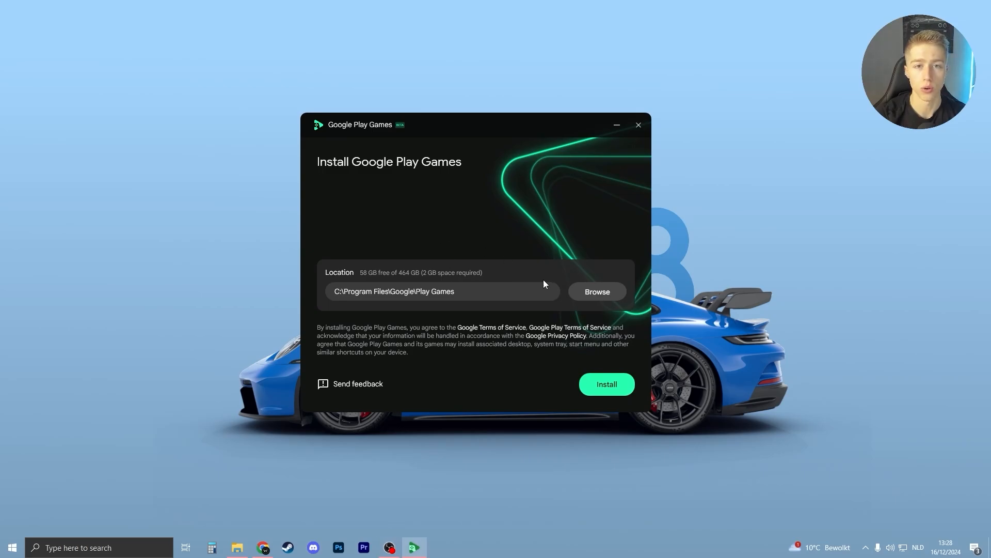
- Install Google Play Games to the default C:\Program Files\Google\Play Games location
left_click(606, 384)
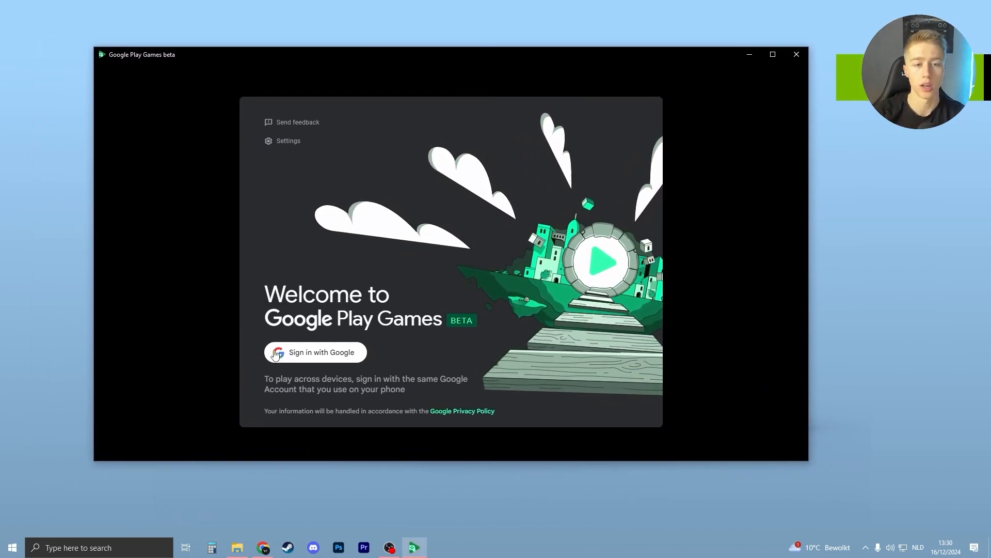
- Sign in with Google from the welcome screen to reach the suggested gamer name
left_click(313, 352)
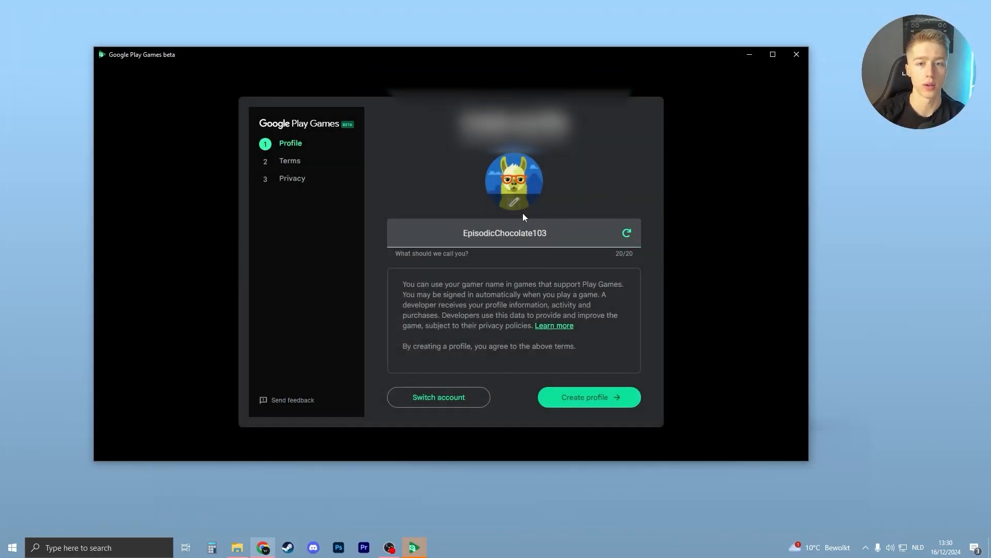
mouse_move(588, 397)
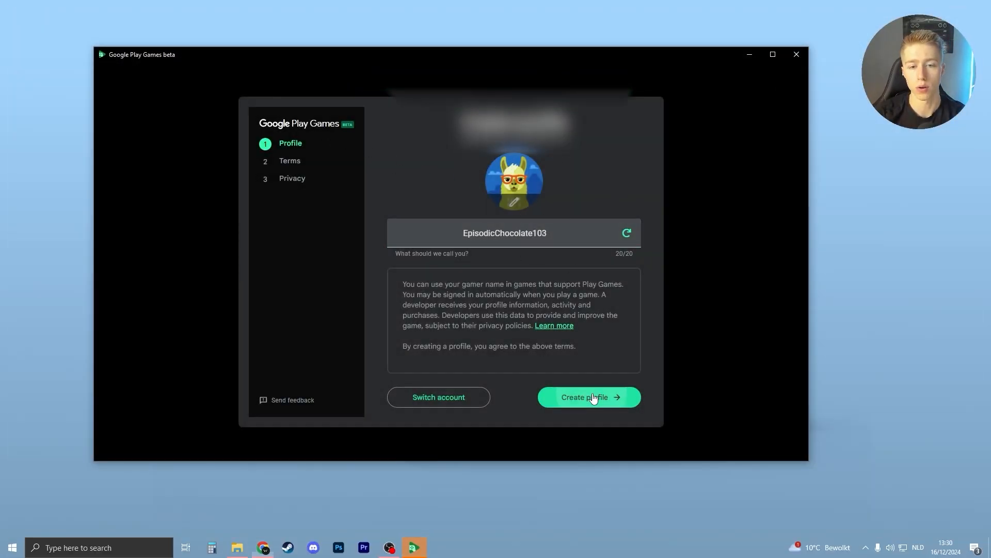
- Create the gamer profile, accept the Terms and finish the Privacy step
left_click(588, 397)
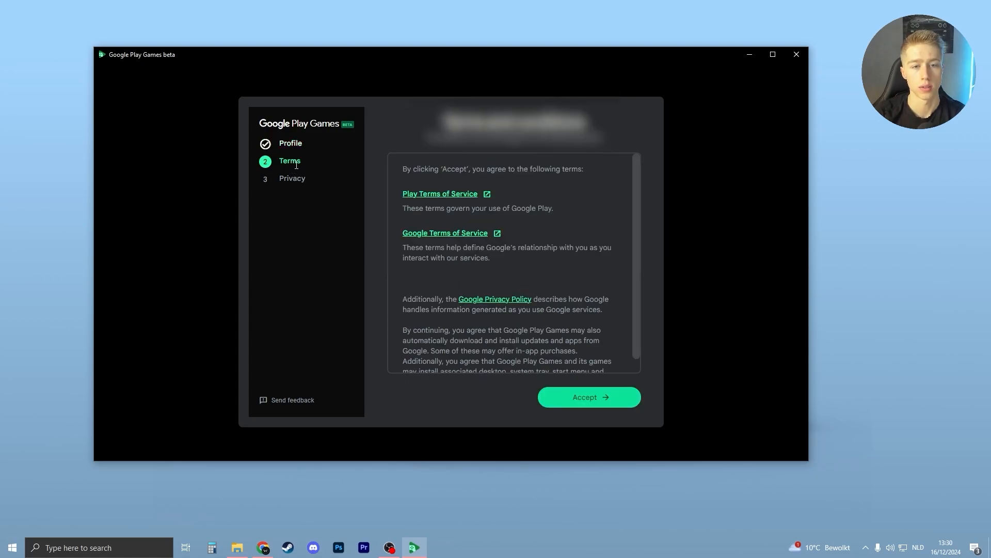
left_click(587, 397)
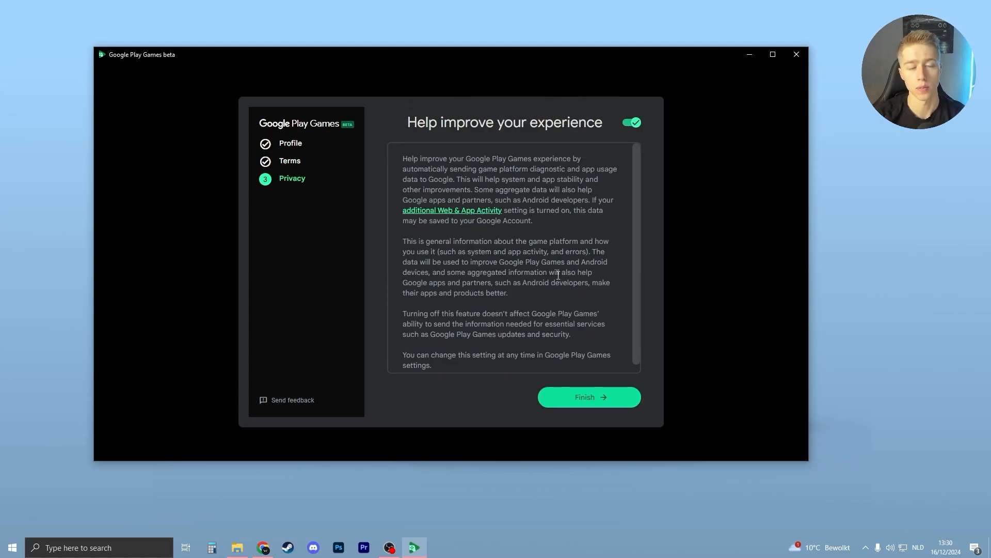
left_click(588, 396)
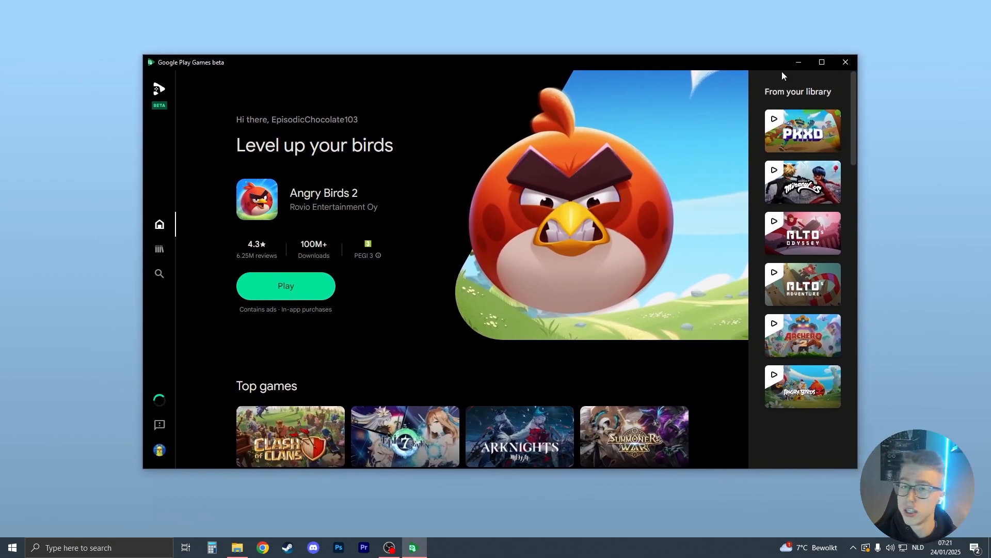
mouse_move(823, 62)
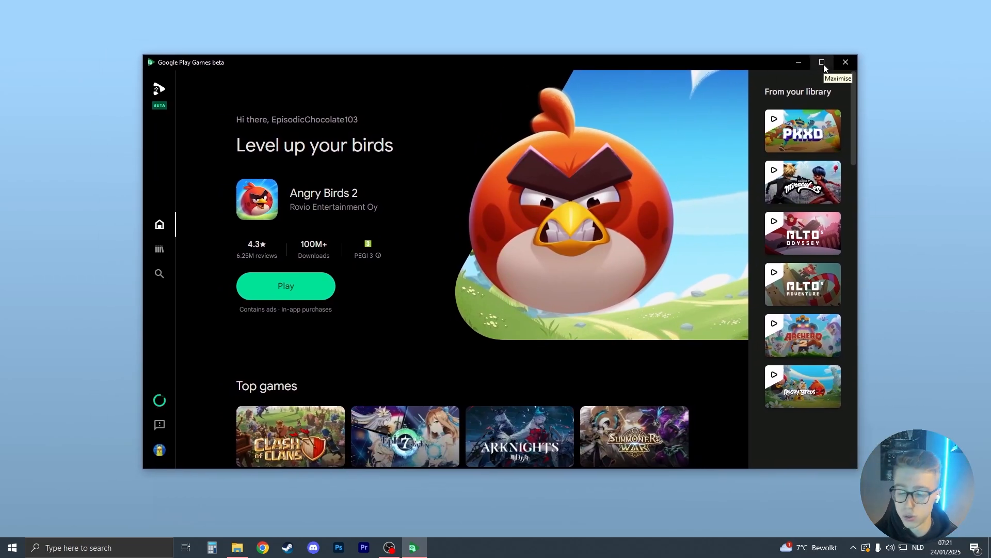
- Maximise the window and switch to the Explore page from the sidebar
left_click(822, 62)
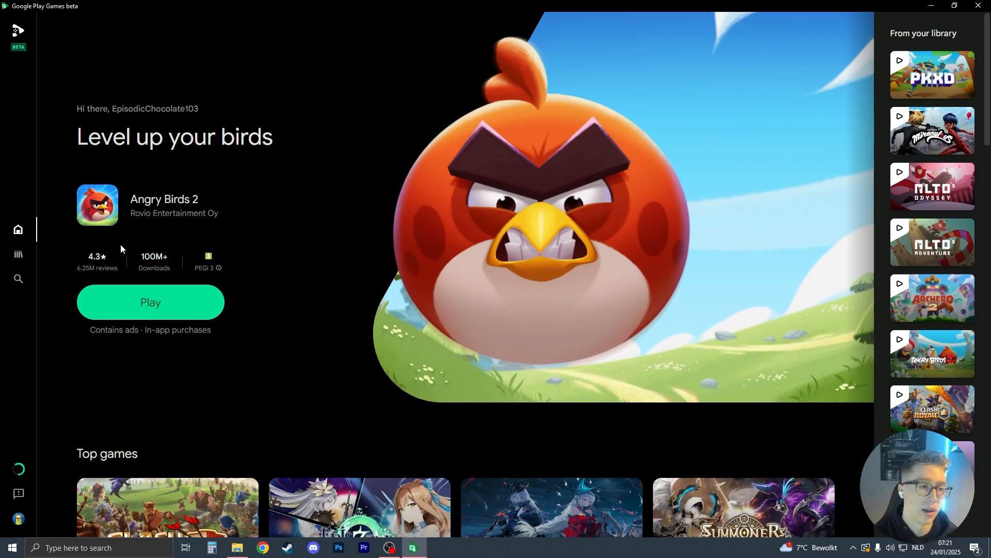
mouse_move(18, 279)
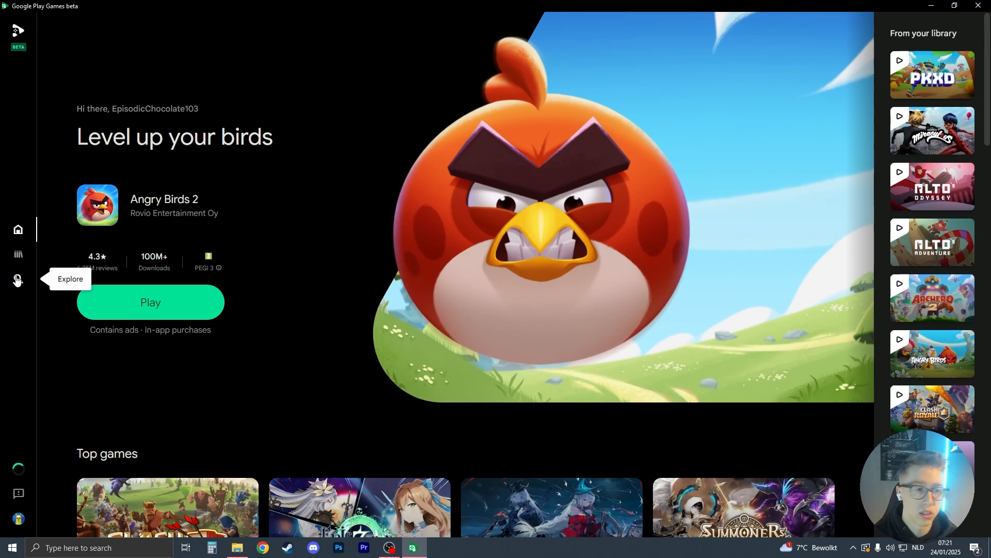
left_click(18, 280)
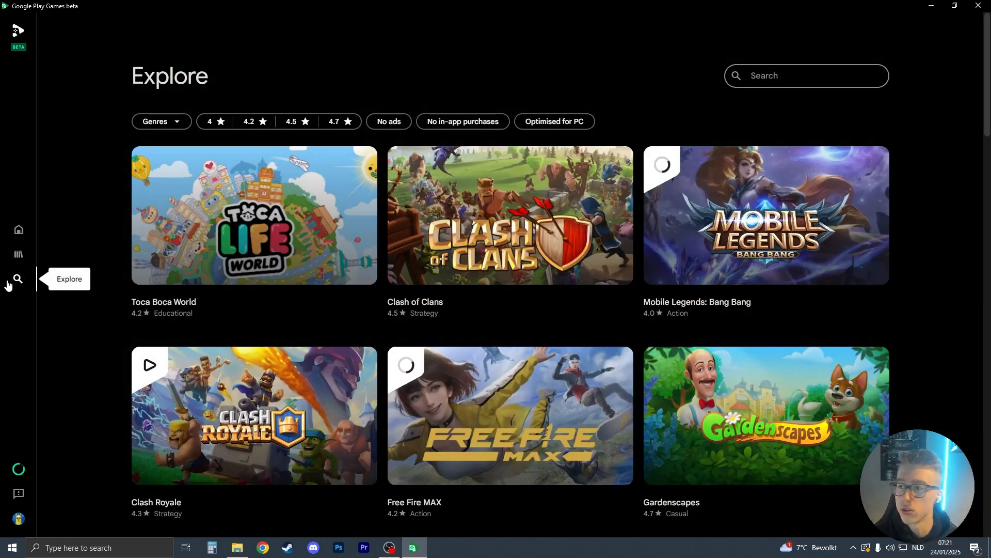
mouse_move(18, 255)
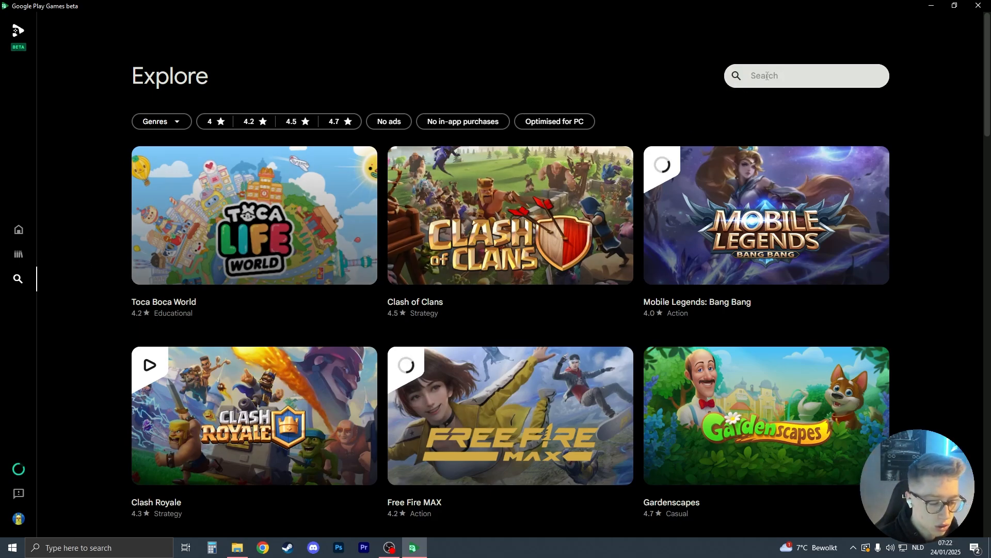
- Search for 'dragon' and choose the Dragon Mania Legends result
type("dragon")
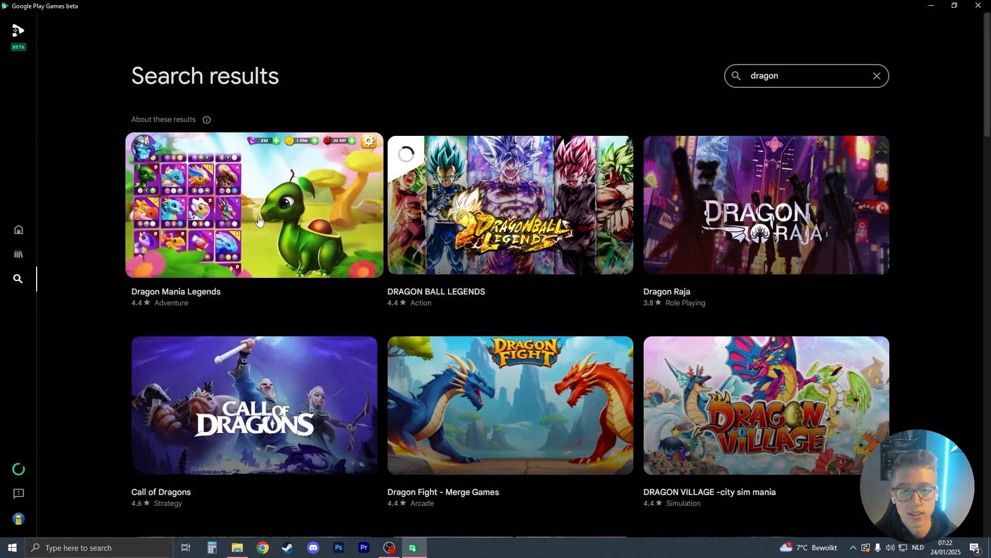
left_click(255, 204)
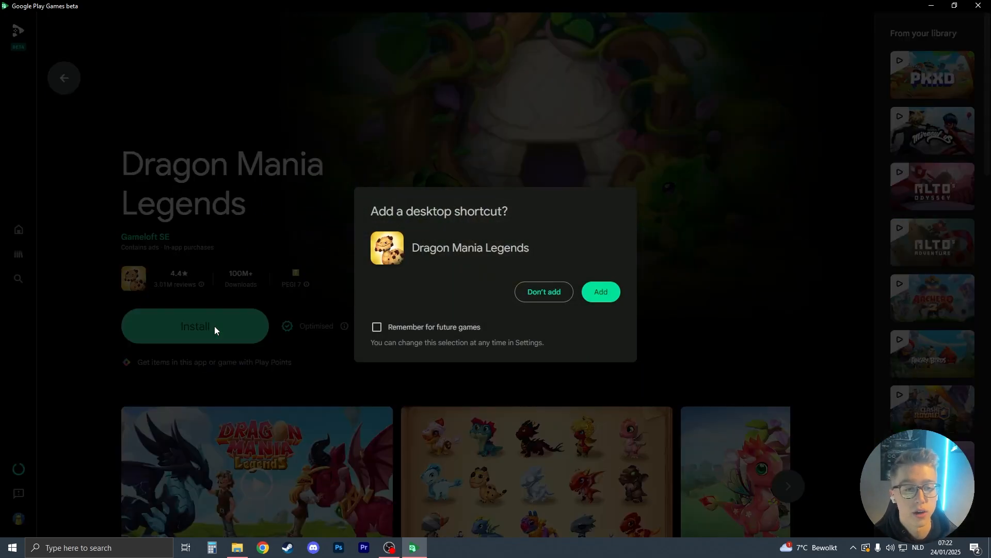
- Install Dragon Mania Legends, choosing Don't add for the desktop shortcut, then Play it
left_click(195, 326)
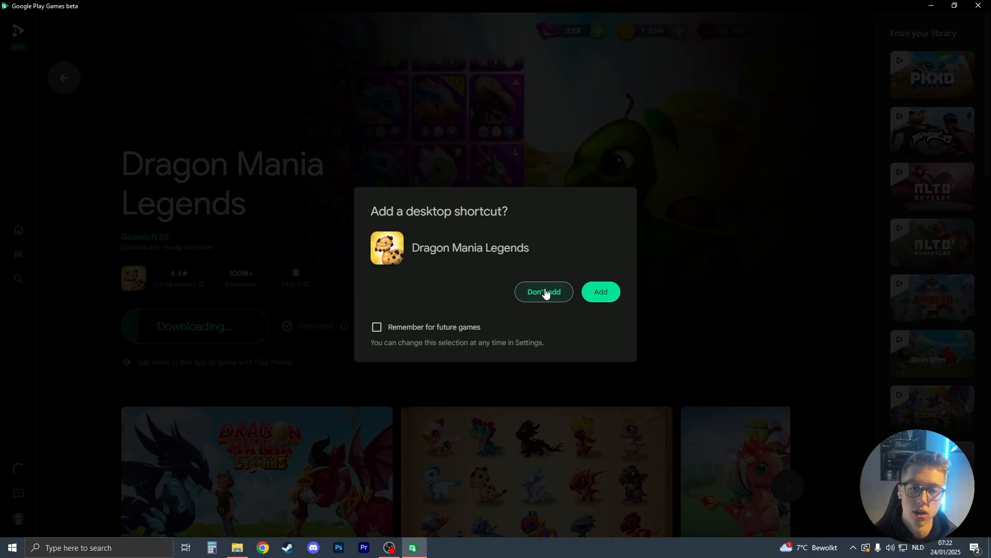
left_click(543, 292)
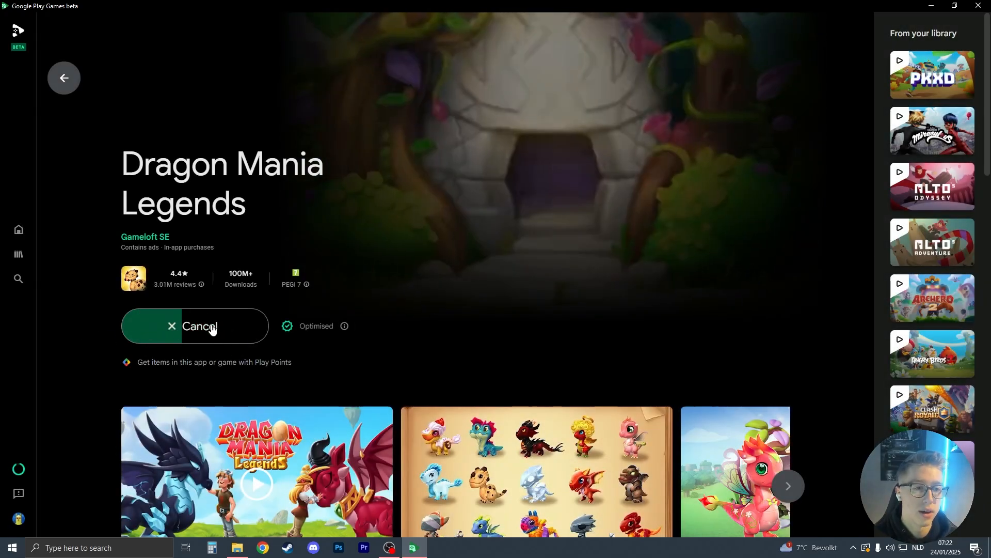
left_click(195, 325)
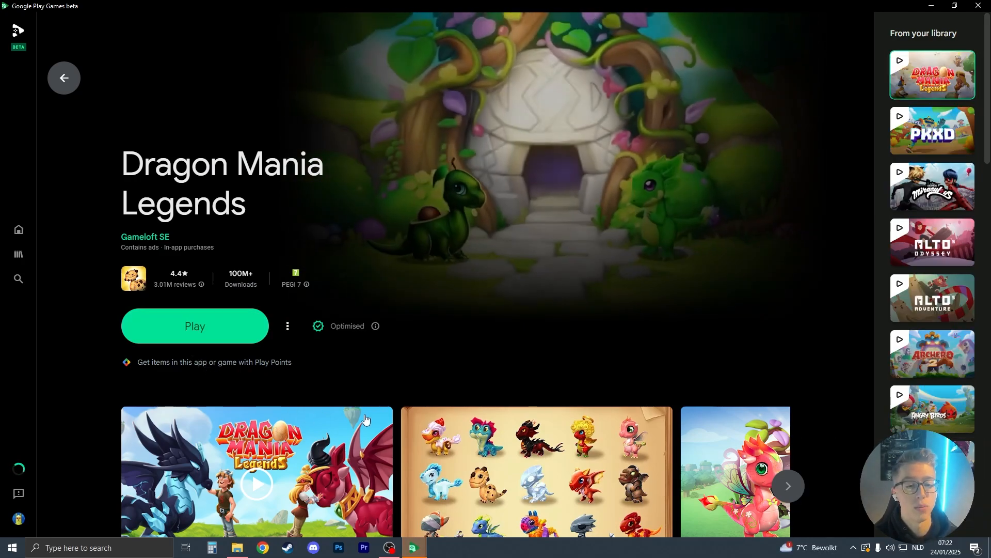
left_click(195, 326)
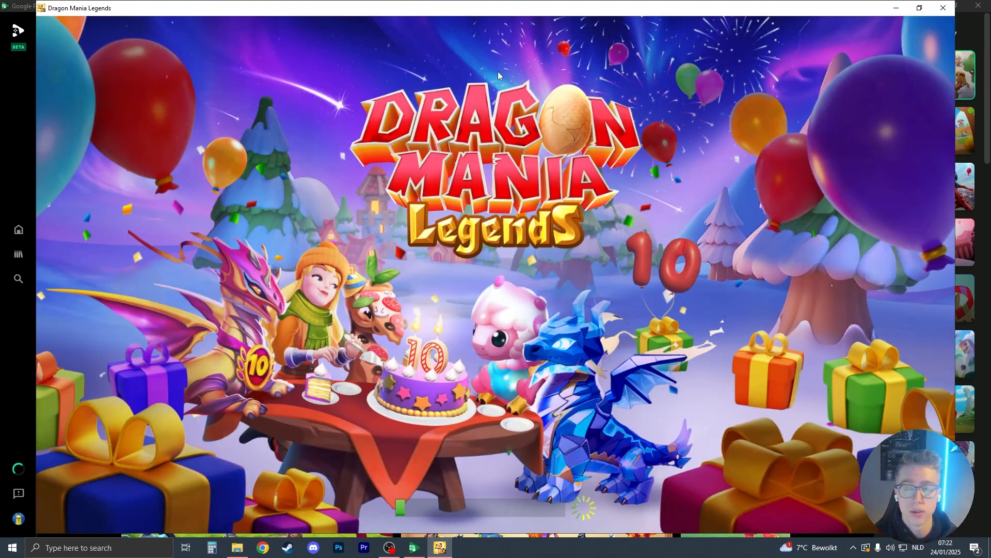